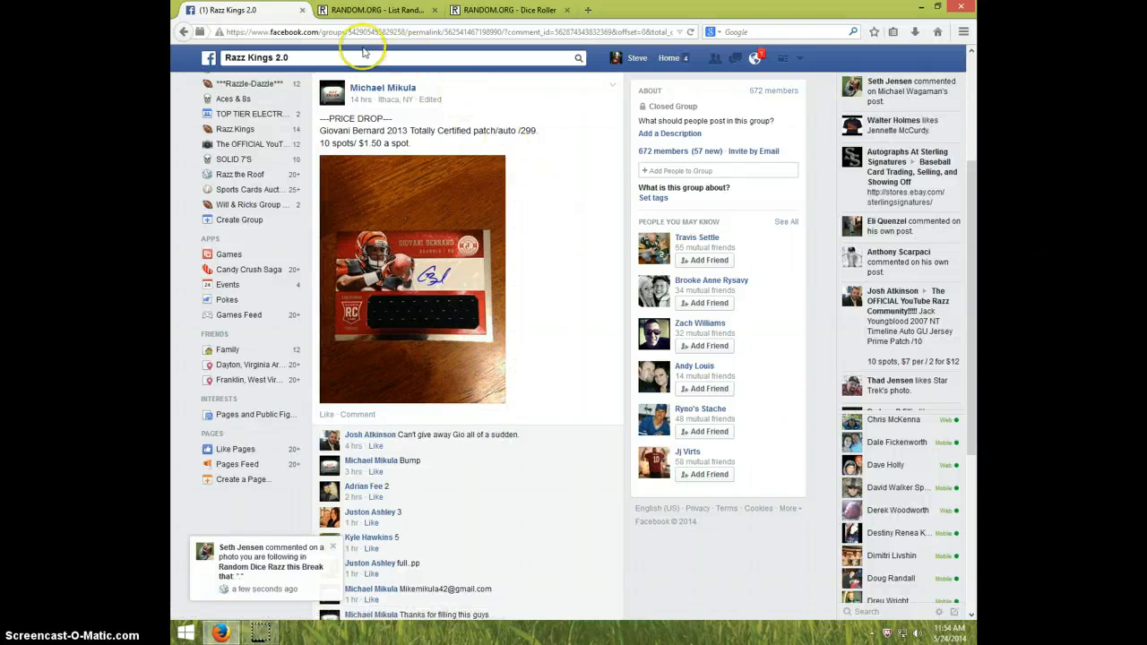
Post a LIVE comment on the group's price drop post, then check the clock
scroll("down", 3)
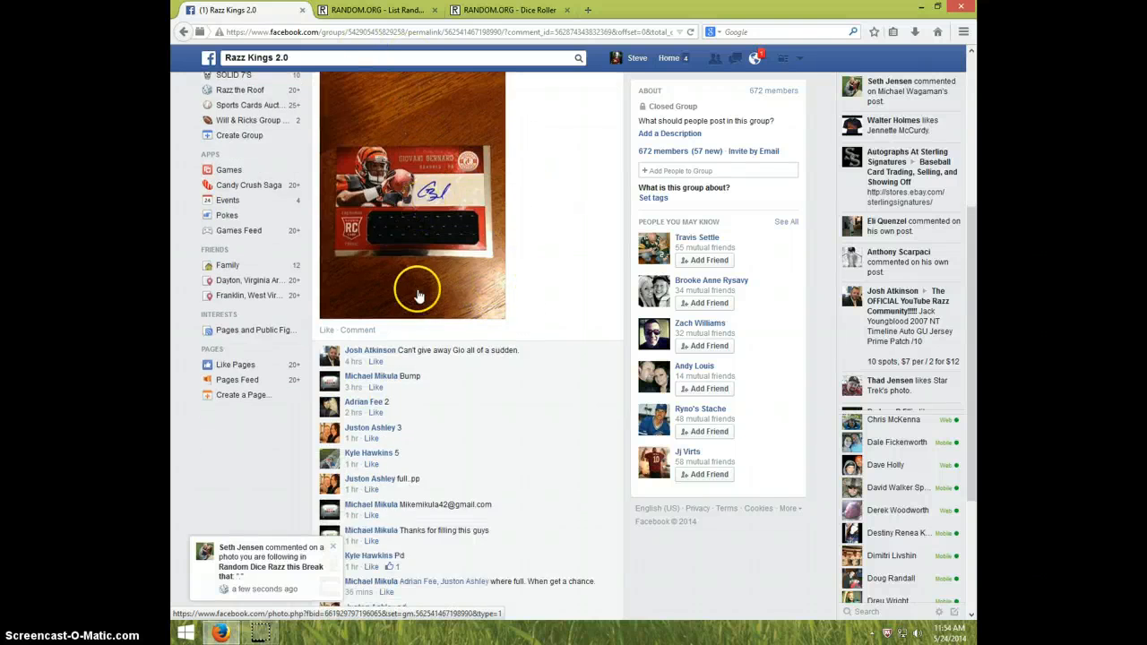
scroll("down", 3)
type("L")
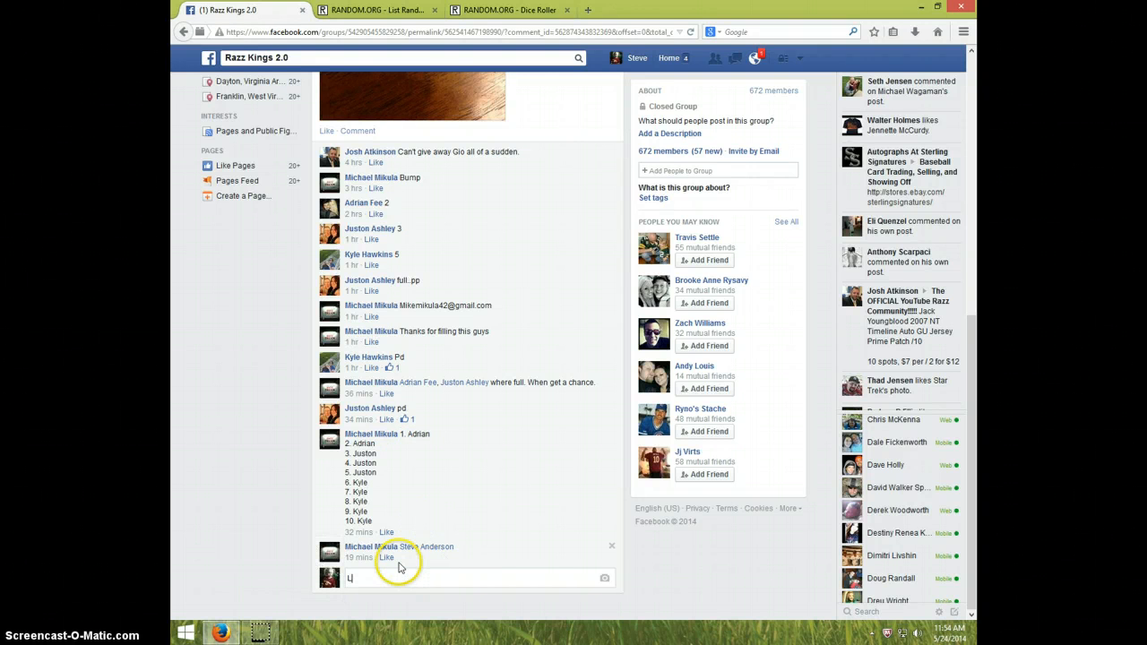
key("Return")
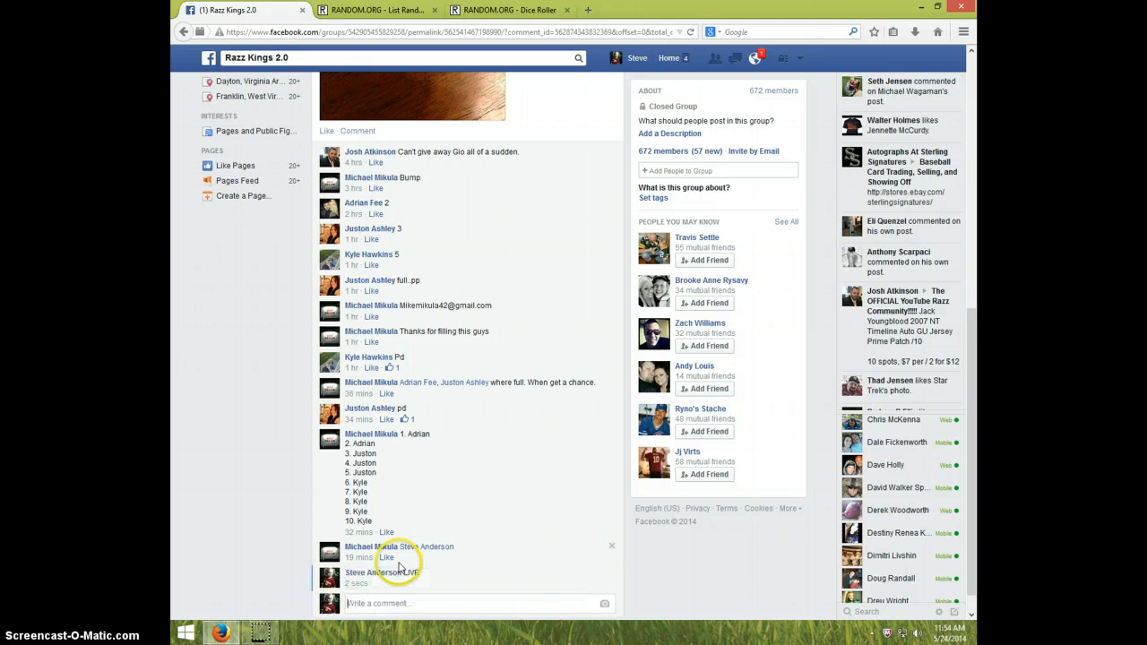
left_click(1117, 635)
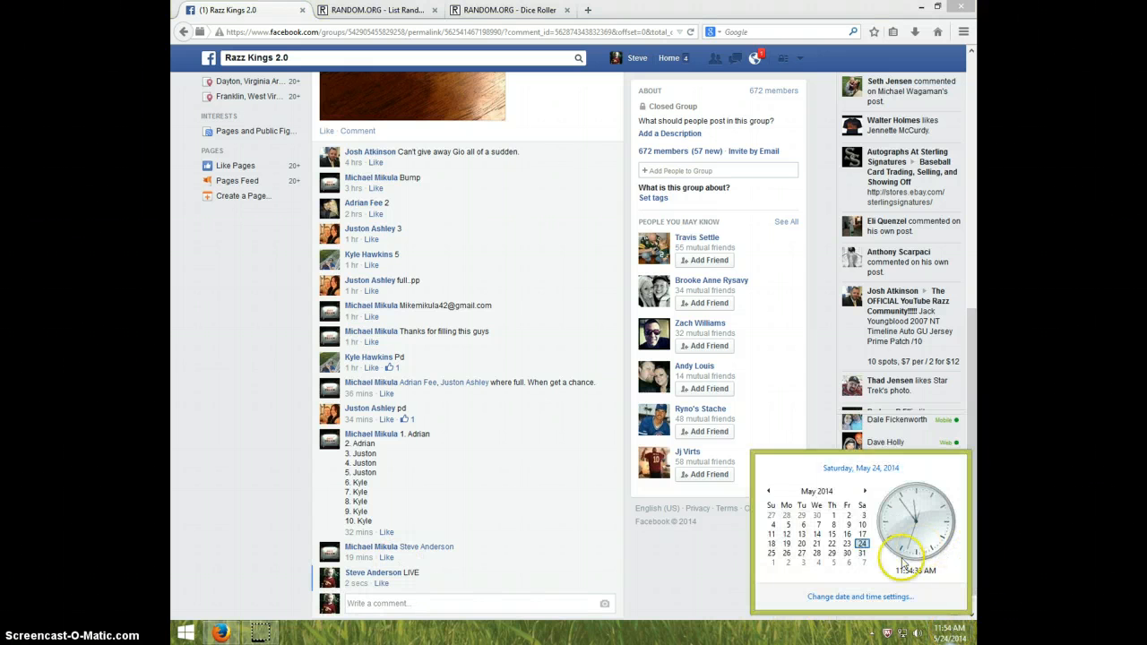
mouse_move(511, 27)
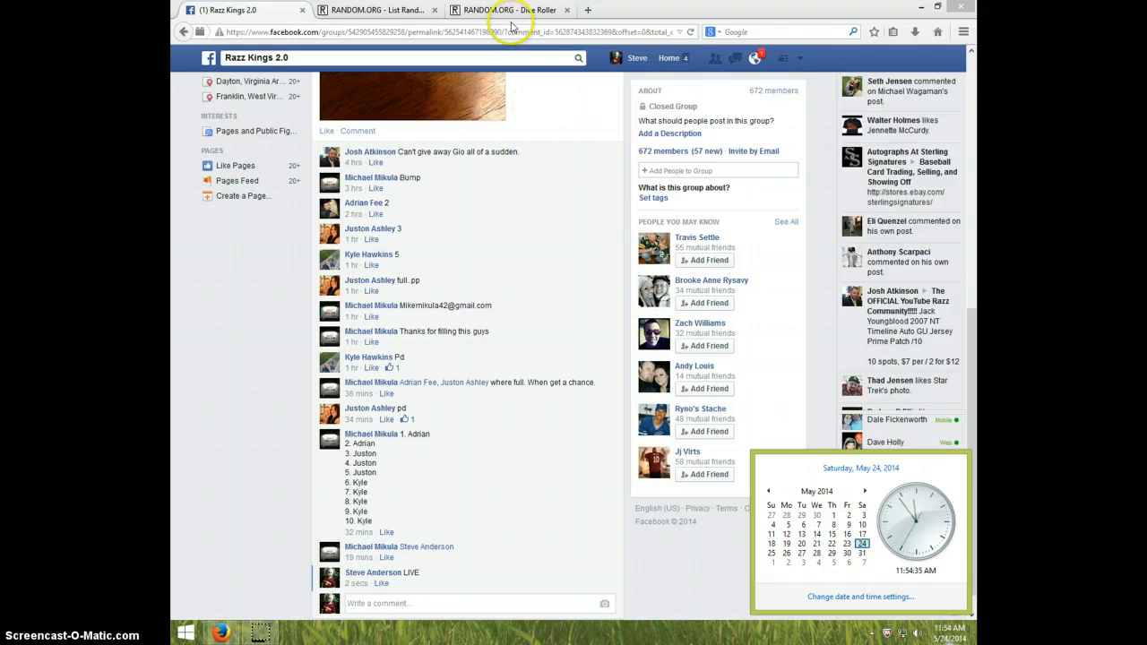
Roll two dice in the Dice Roller, then return to the ten-name List Randomizer
left_click(509, 10)
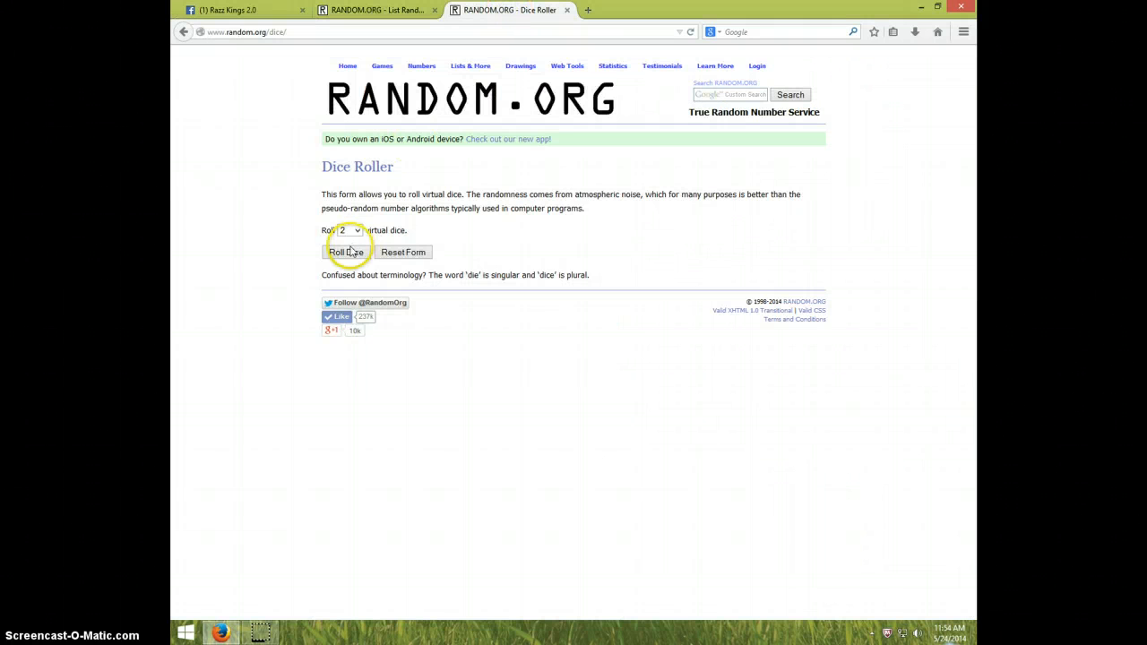
left_click(348, 252)
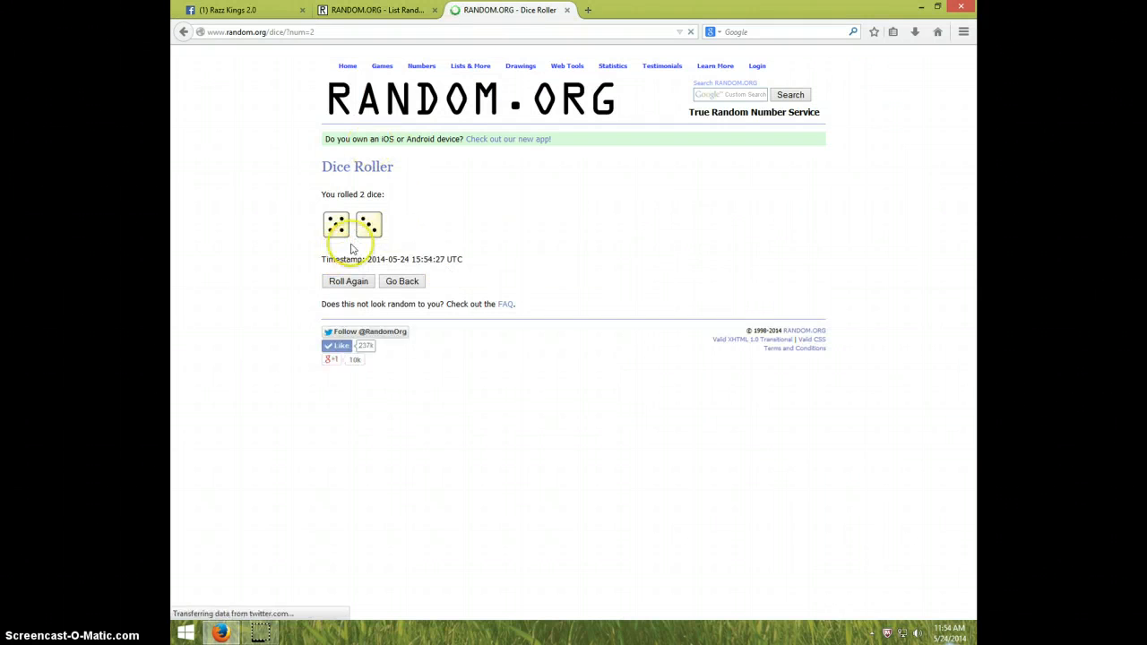
left_click(376, 10)
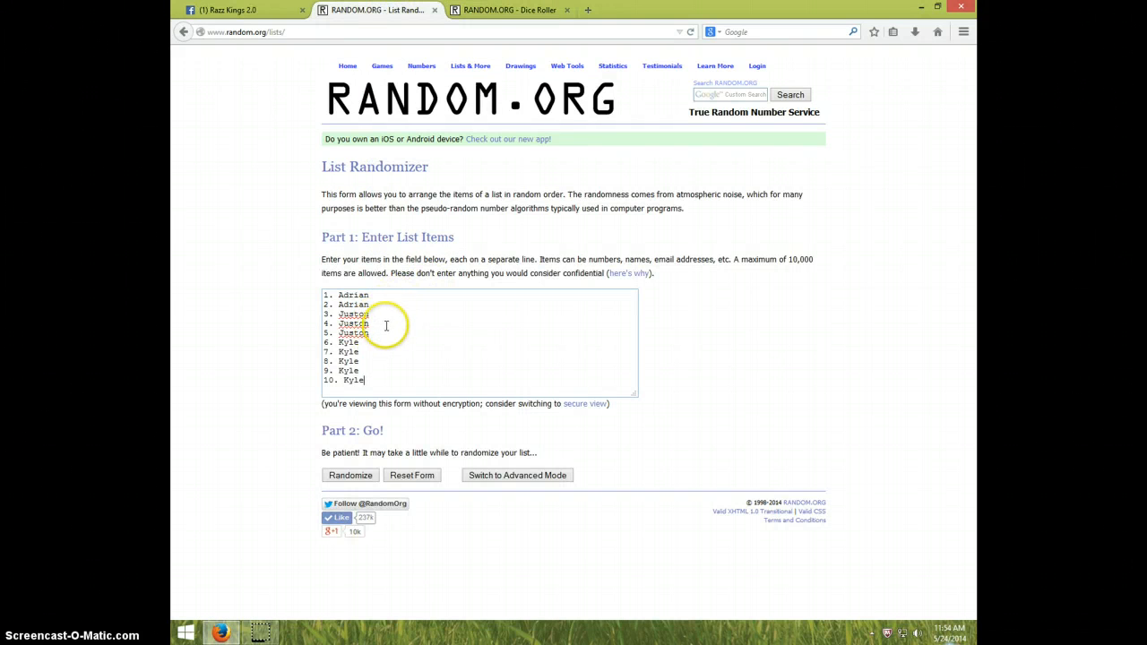
mouse_move(367, 346)
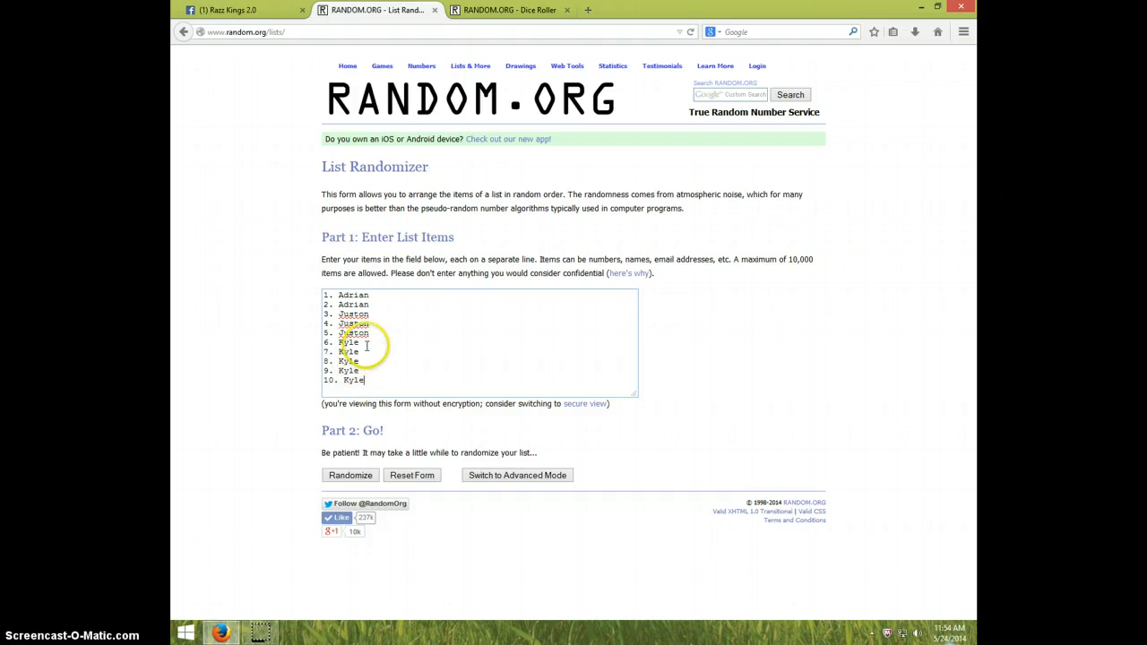
left_click(508, 10)
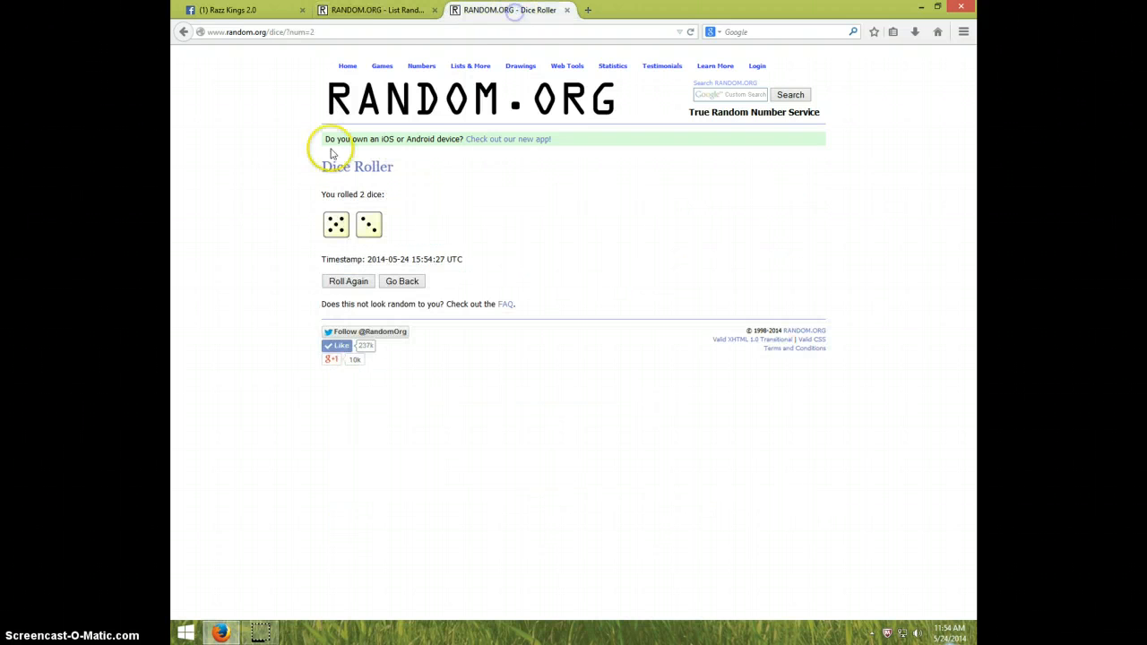
left_click(377, 10)
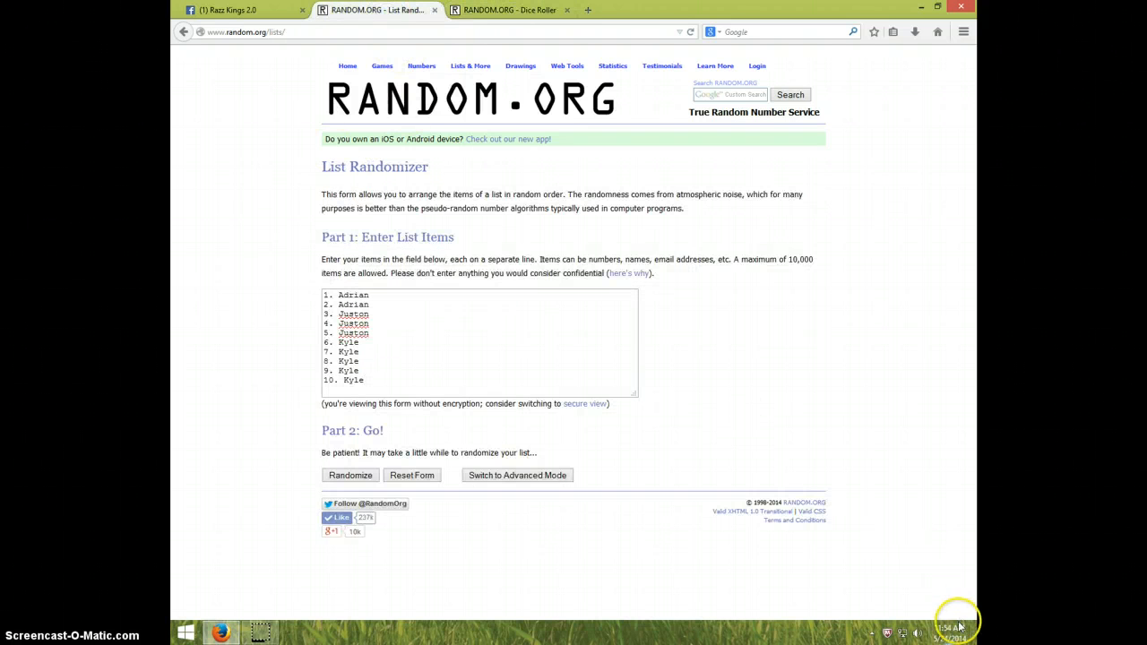
Randomize the ten-name list repeatedly to seven passes, rechecking the dice result and clock
left_click(947, 634)
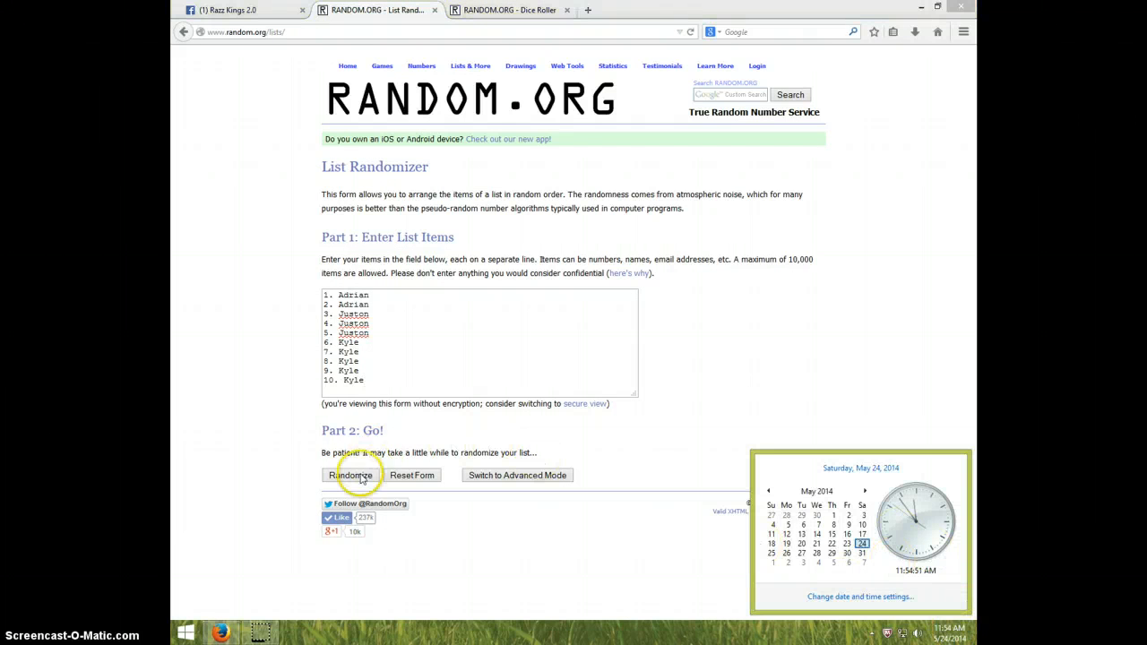
left_click(356, 475)
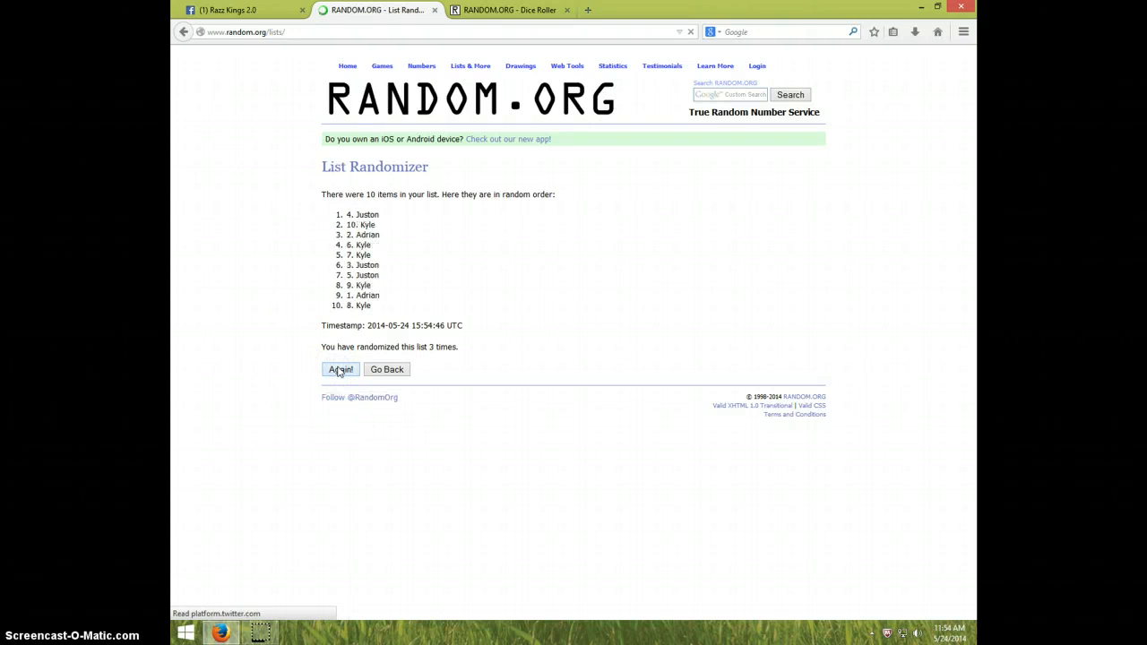
left_click(340, 369)
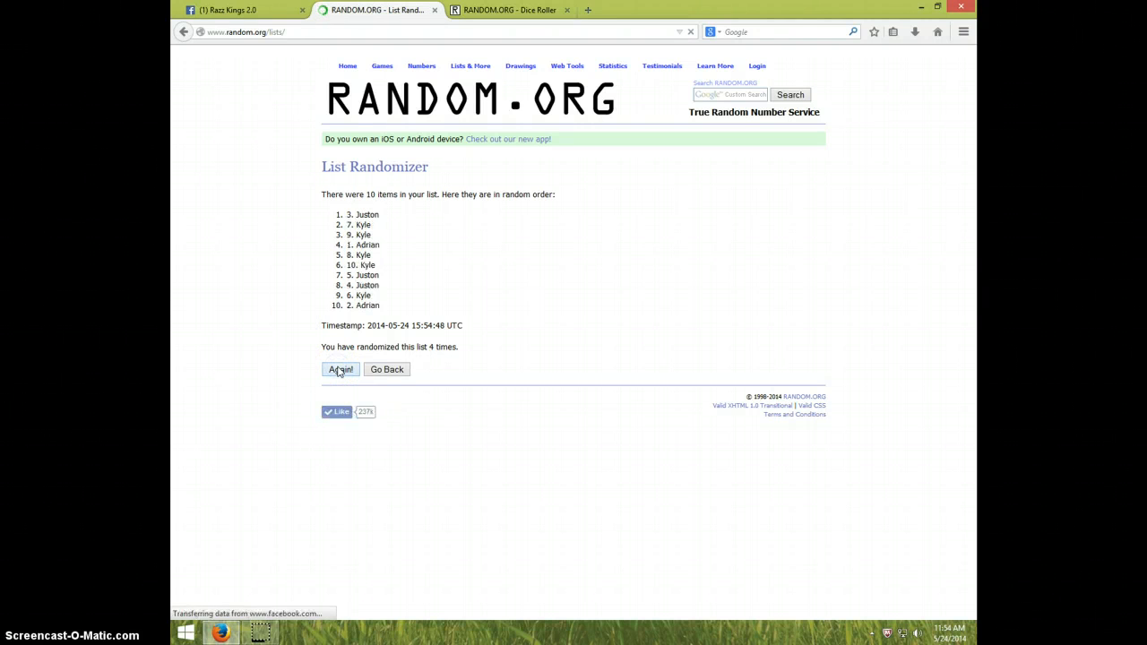
left_click(340, 370)
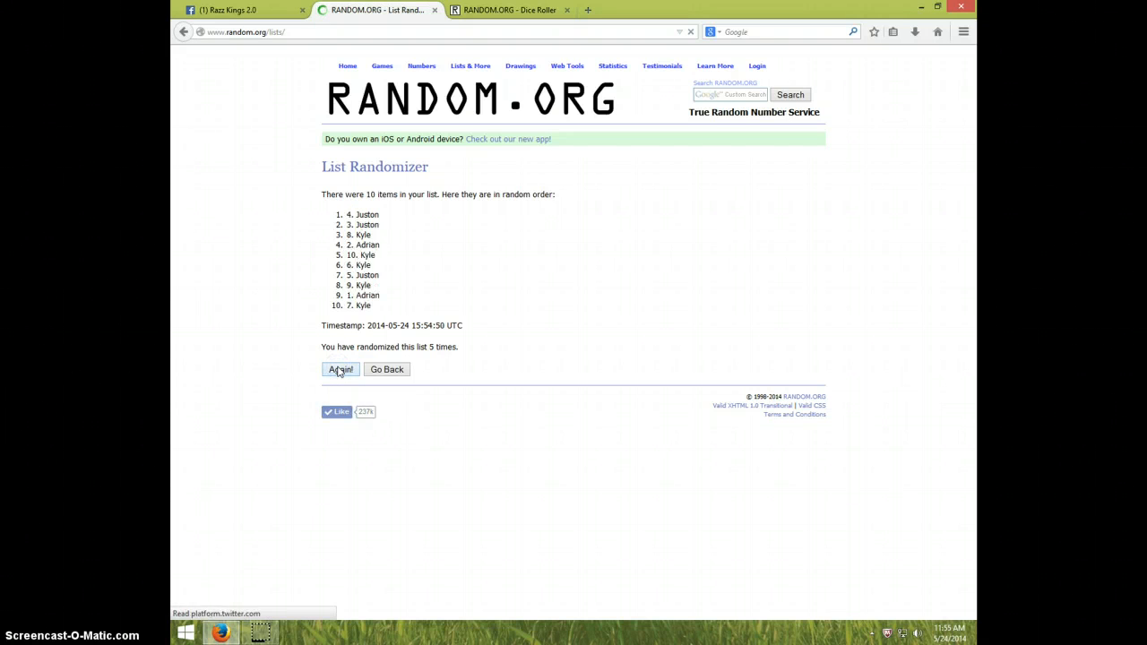
left_click(340, 369)
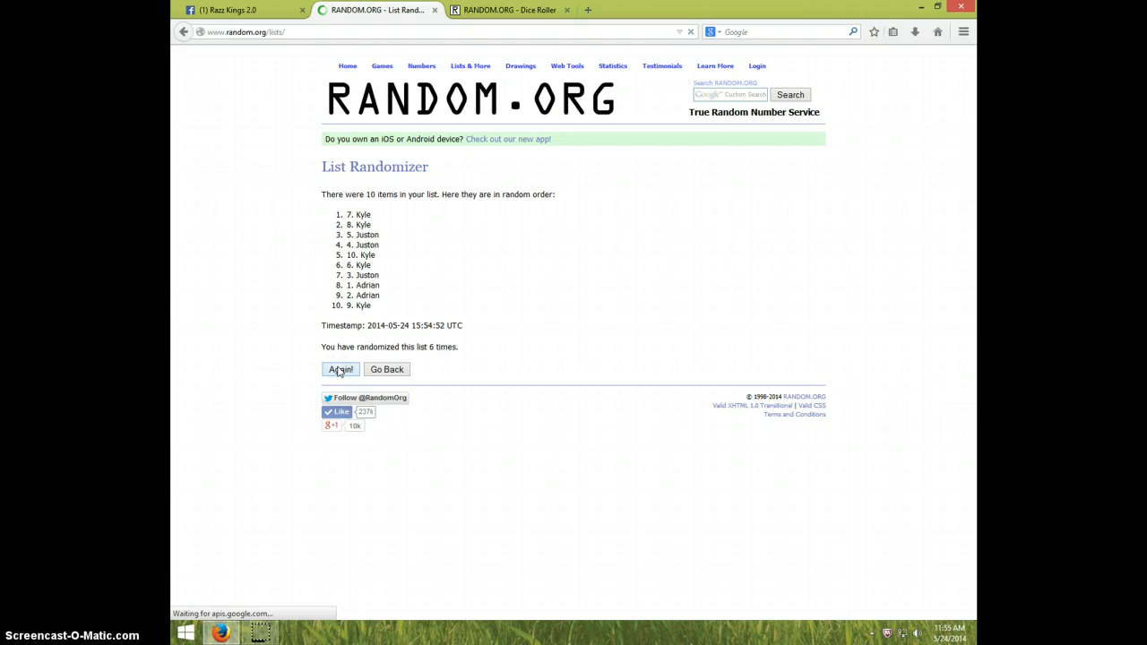
left_click(341, 369)
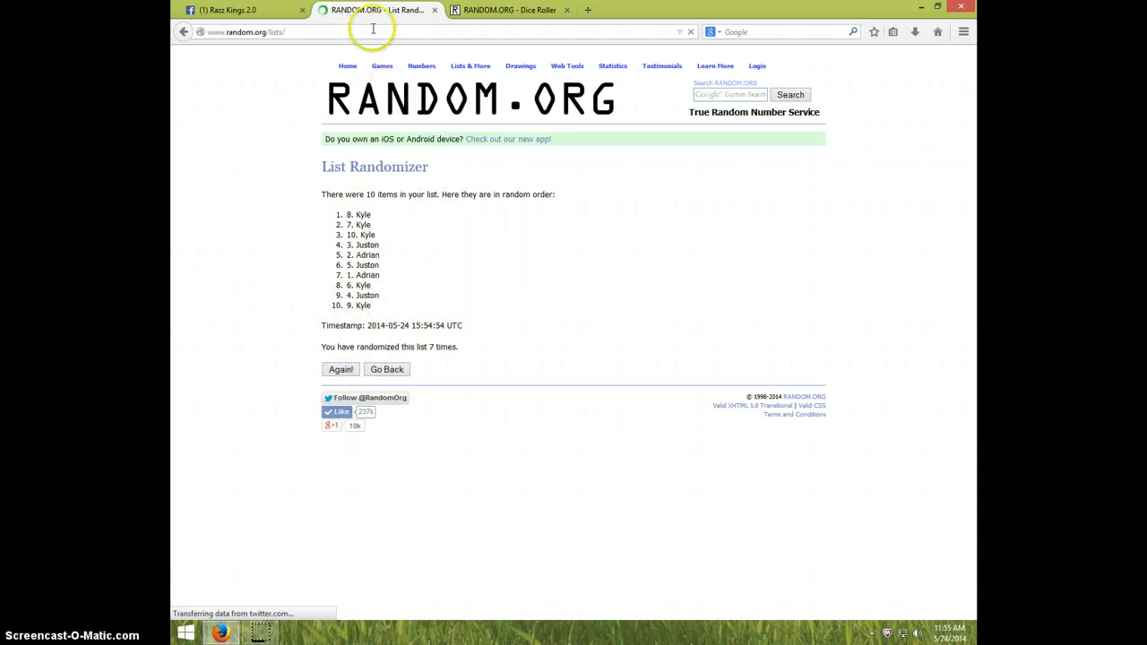
left_click(511, 9)
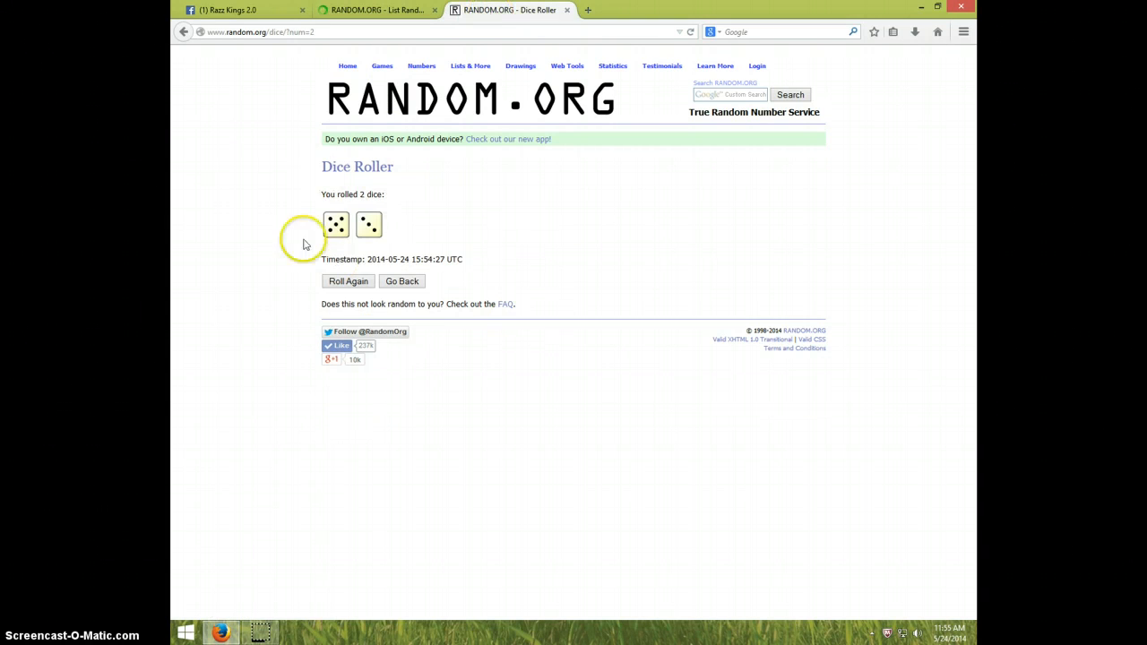
left_click(377, 10)
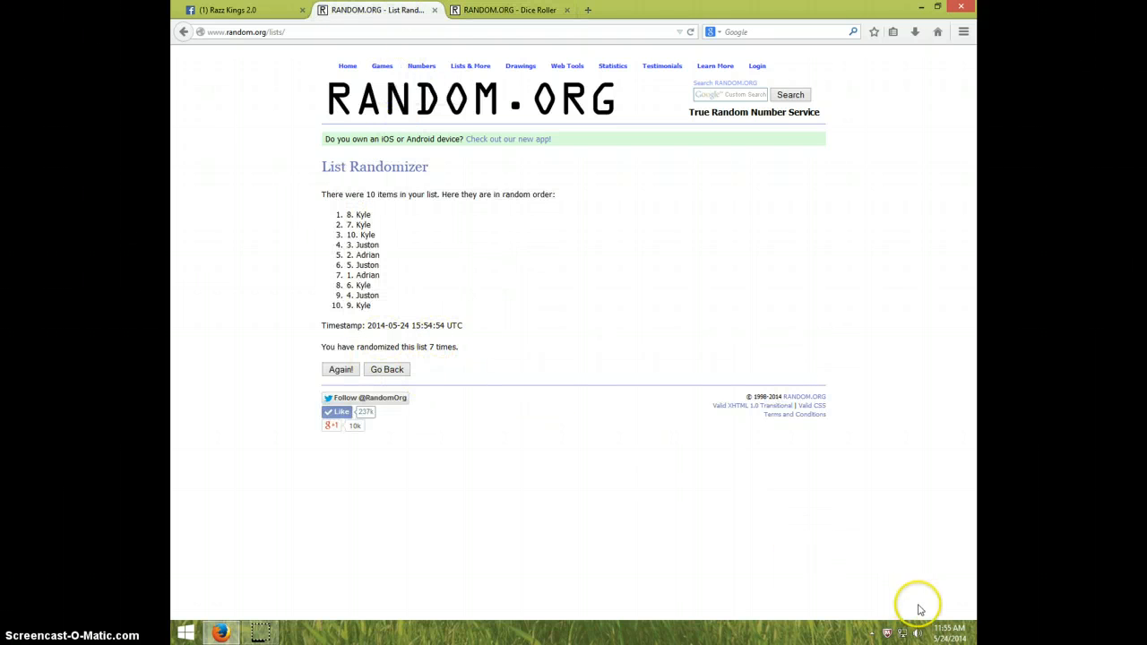
left_click(950, 633)
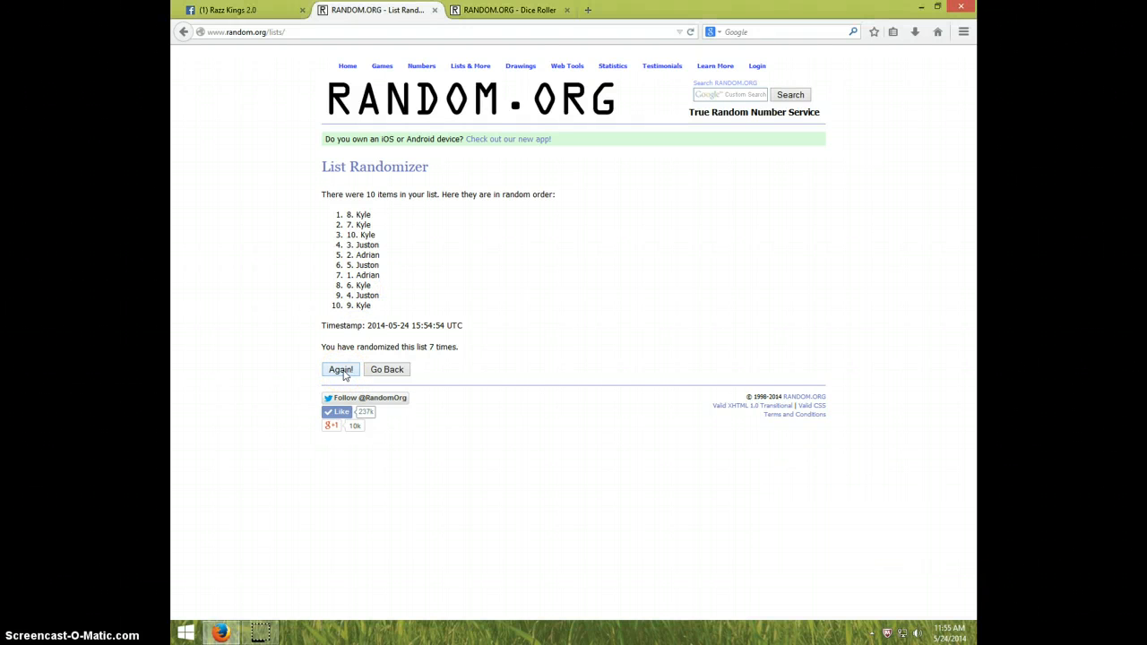
Run the eighth shuffle, highlight Kyle as the top name, and check the clock
left_click(340, 369)
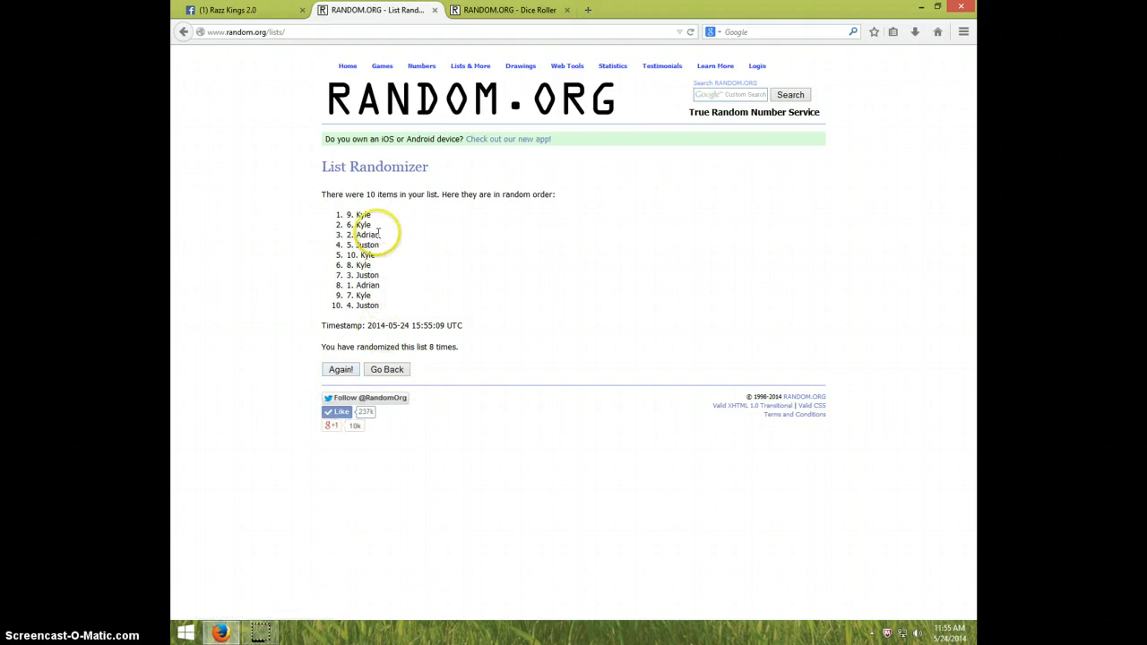
double_click(359, 214)
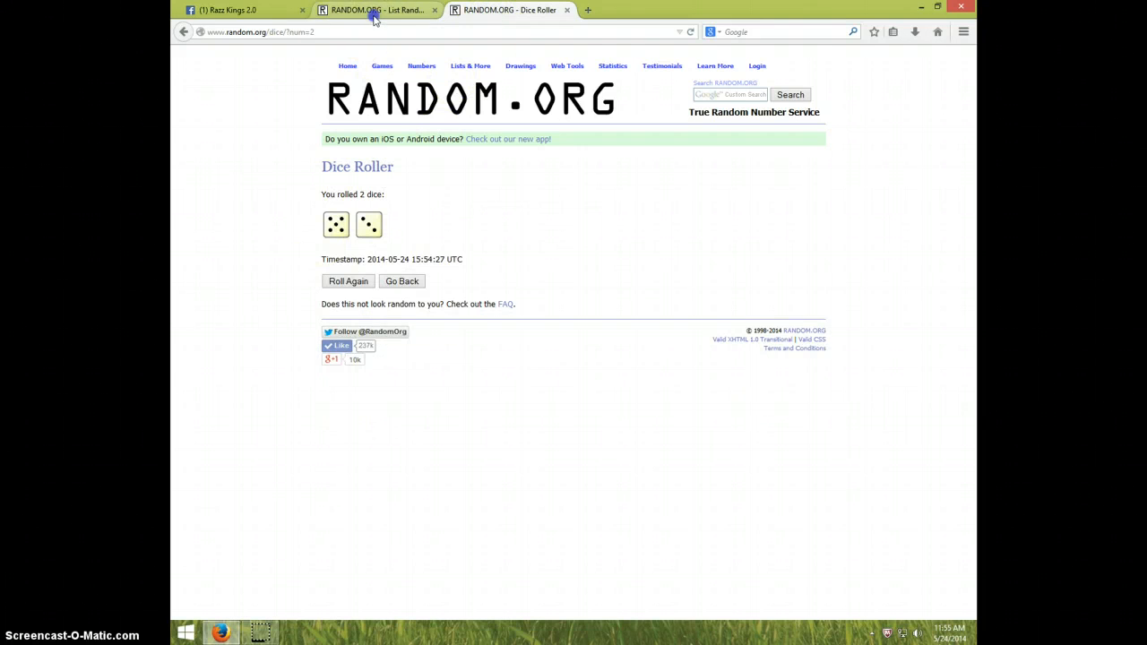
left_click(377, 10)
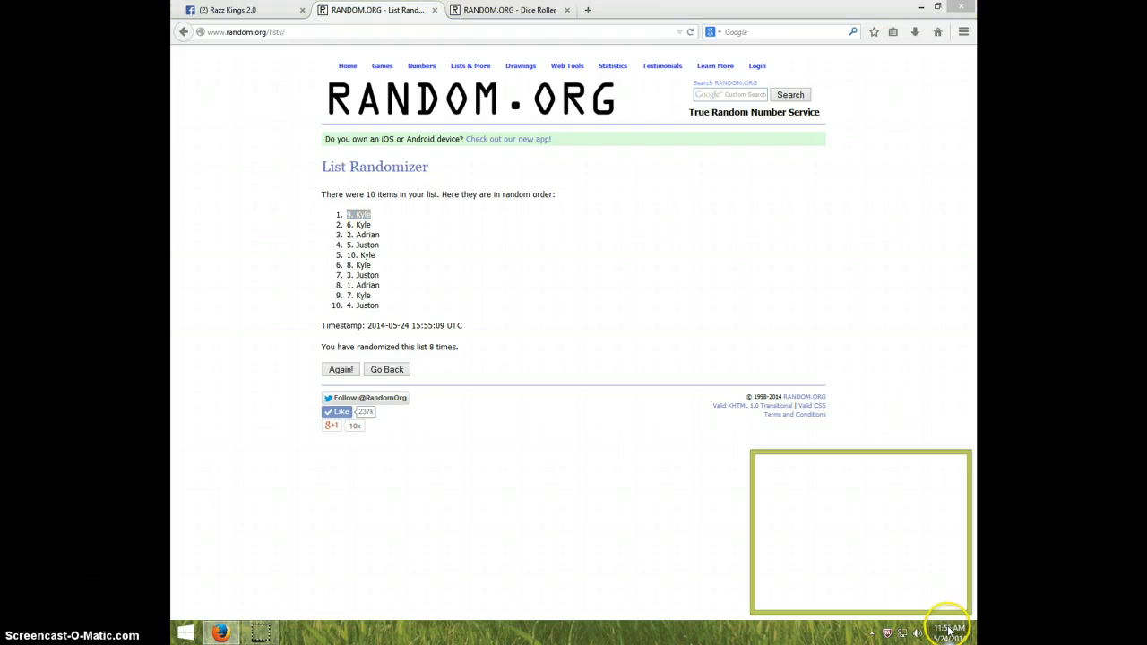
left_click(949, 629)
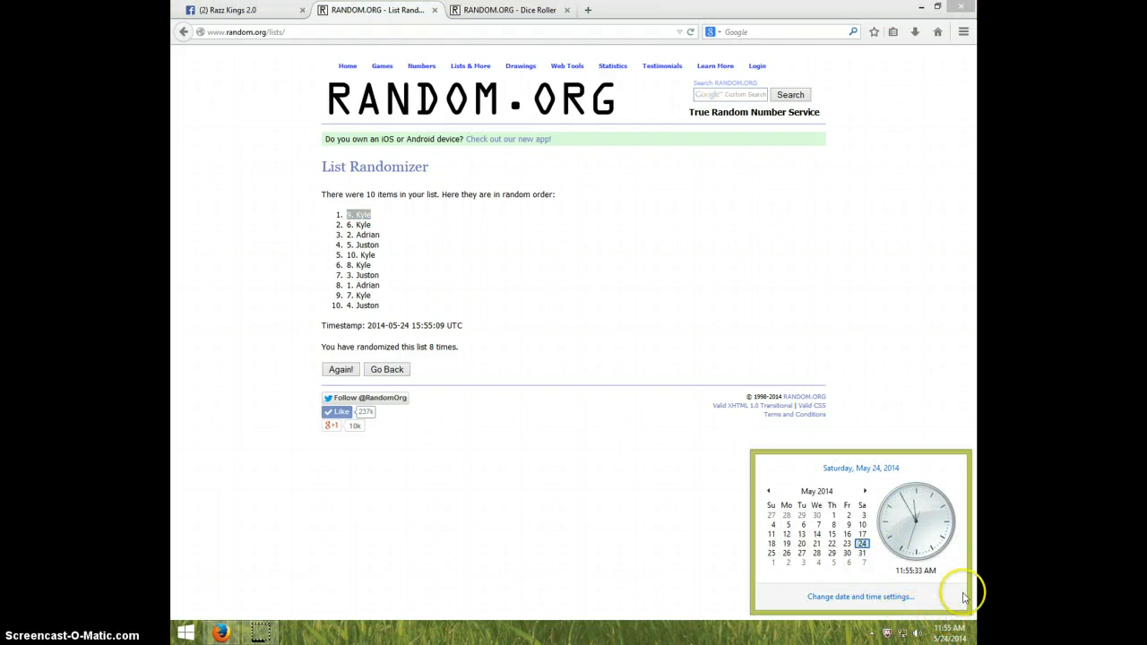
mouse_move(315, 52)
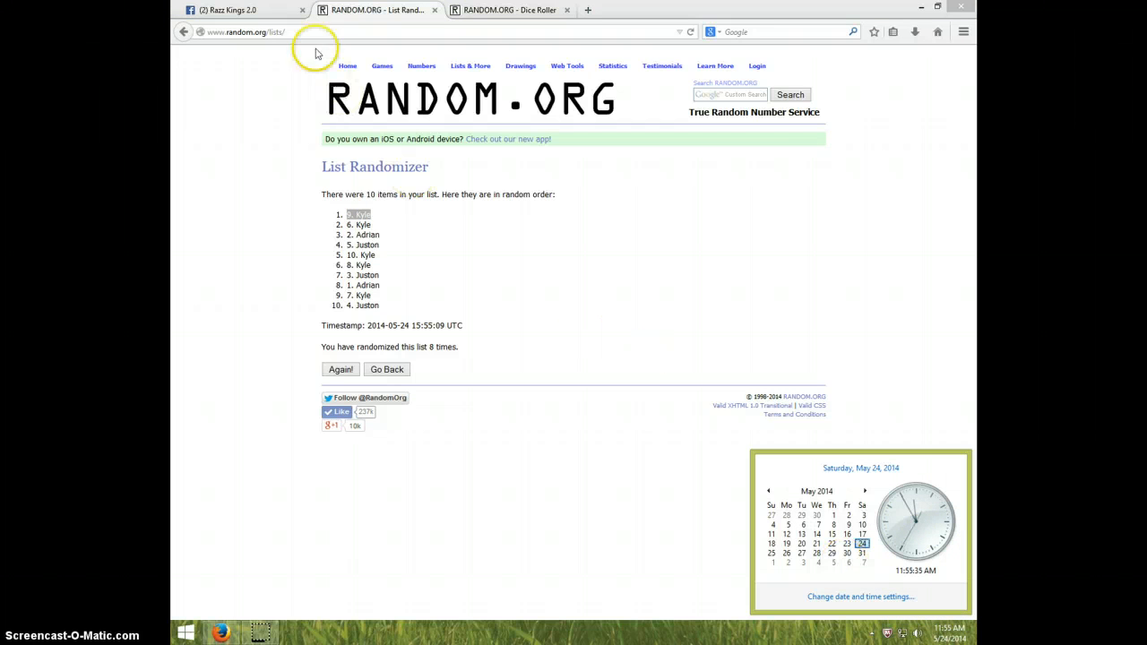
Return to the Facebook group post and type DONE in the comment box
left_click(228, 10)
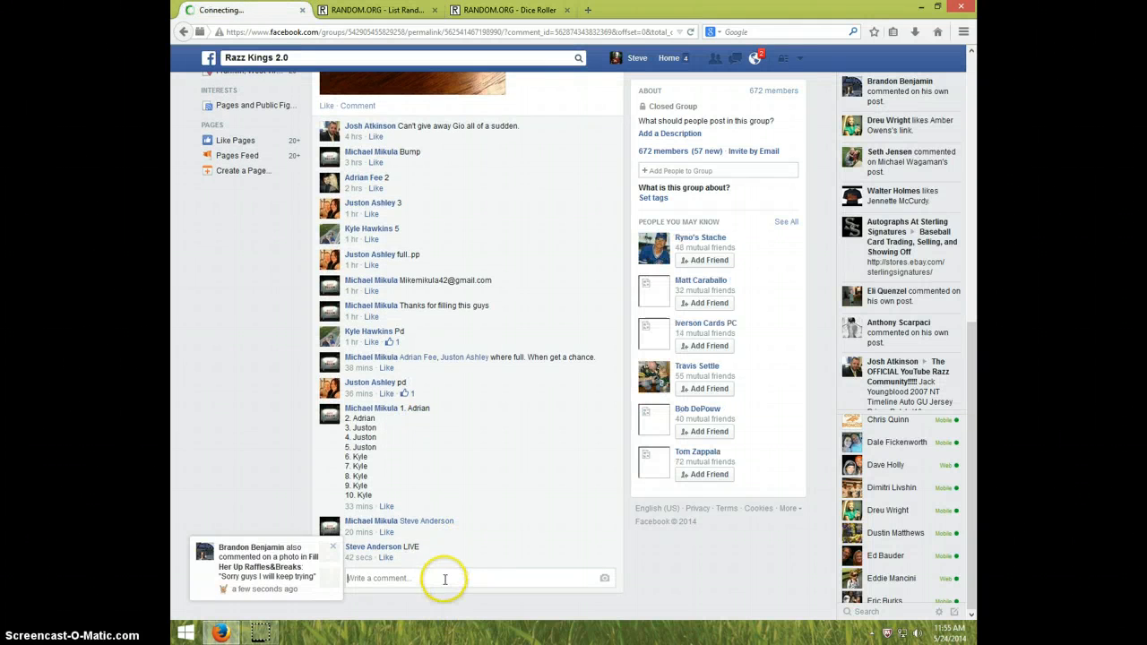
type("D")
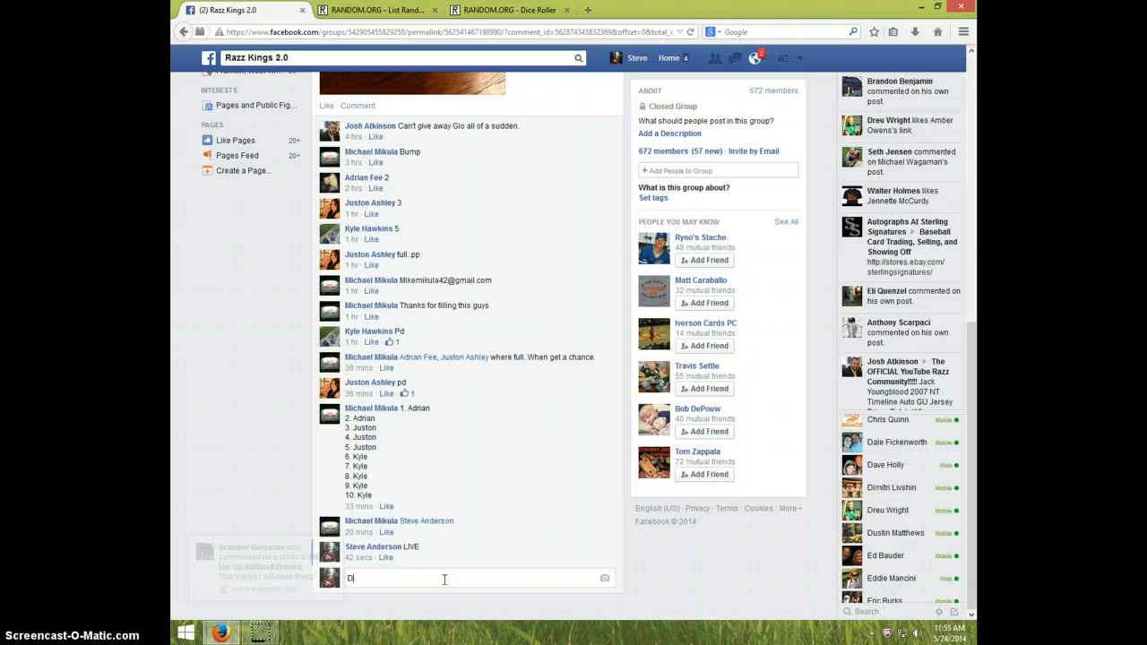
type("ONE")
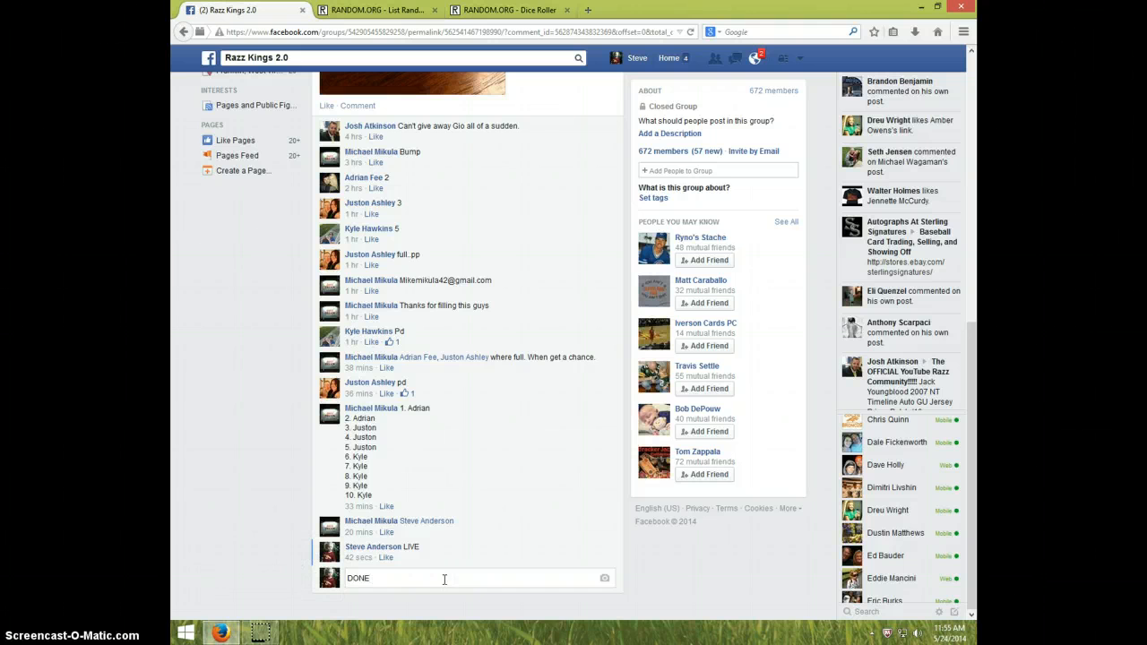